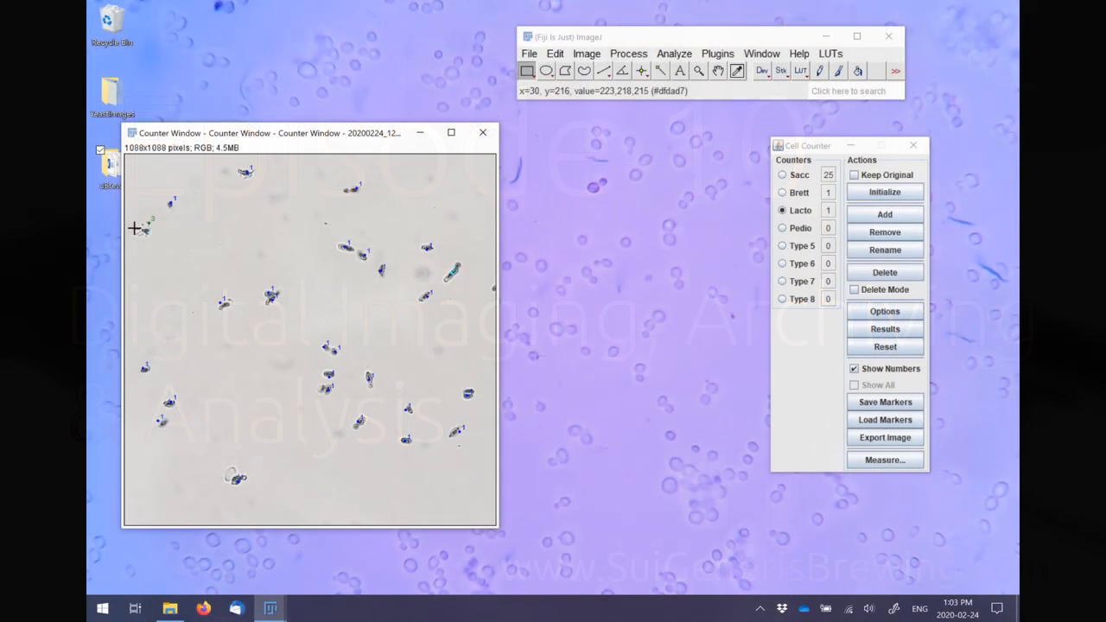
Mark two more Lecto cells, then two unstained cells as Live on the trypan-blue image.
left_click(138, 229)
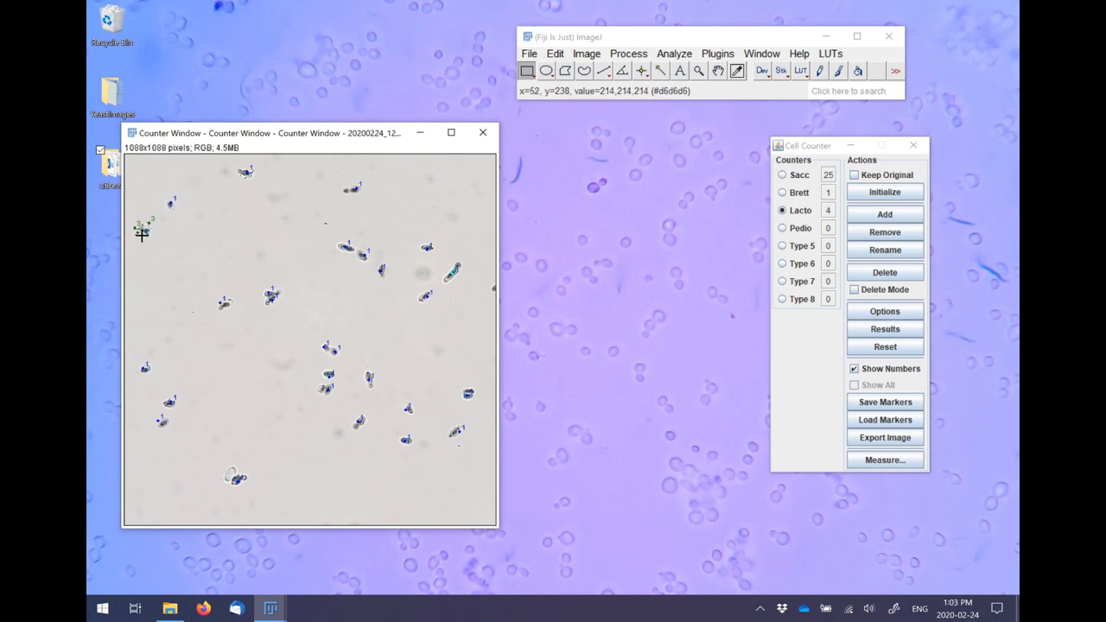
left_click(142, 228)
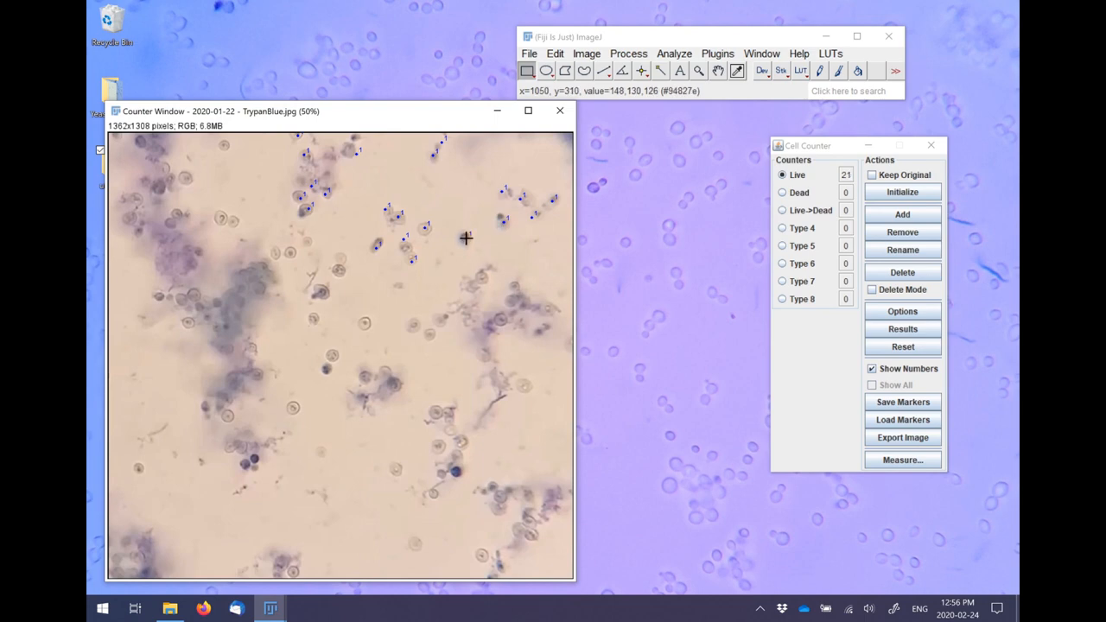
left_click(498, 316)
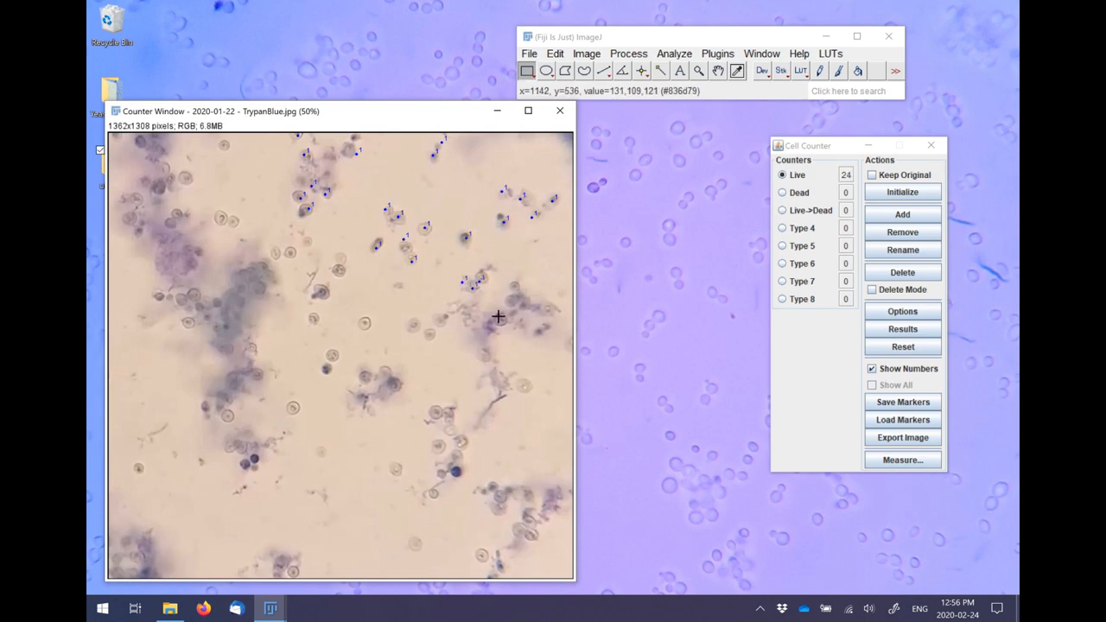
left_click(519, 286)
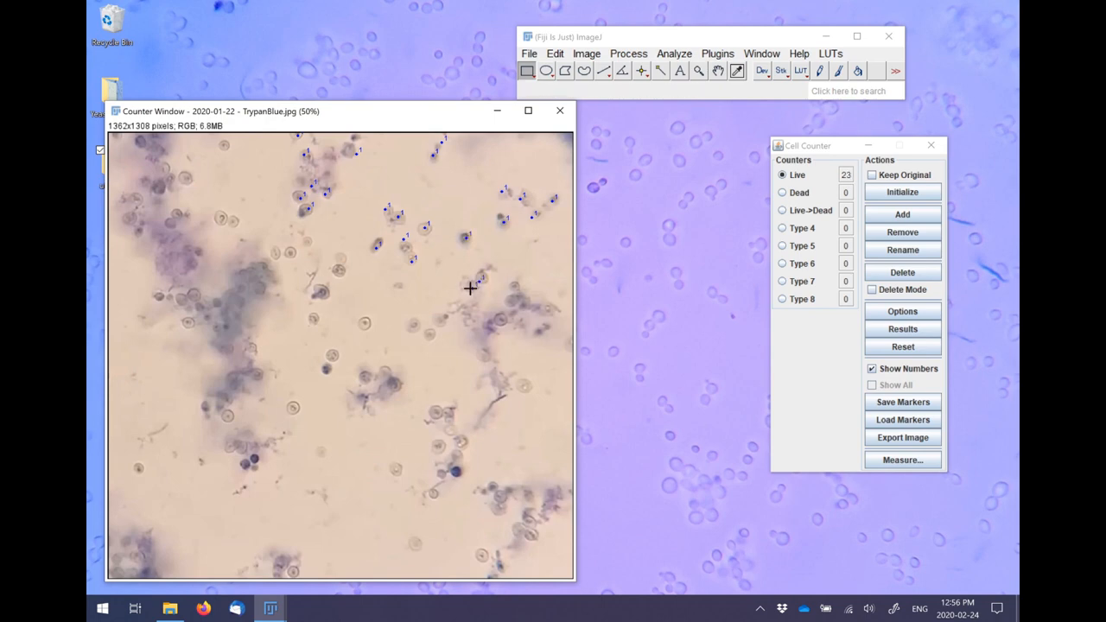
Mark five more unstained cells as Live in the right and lower image regions.
left_click(516, 290)
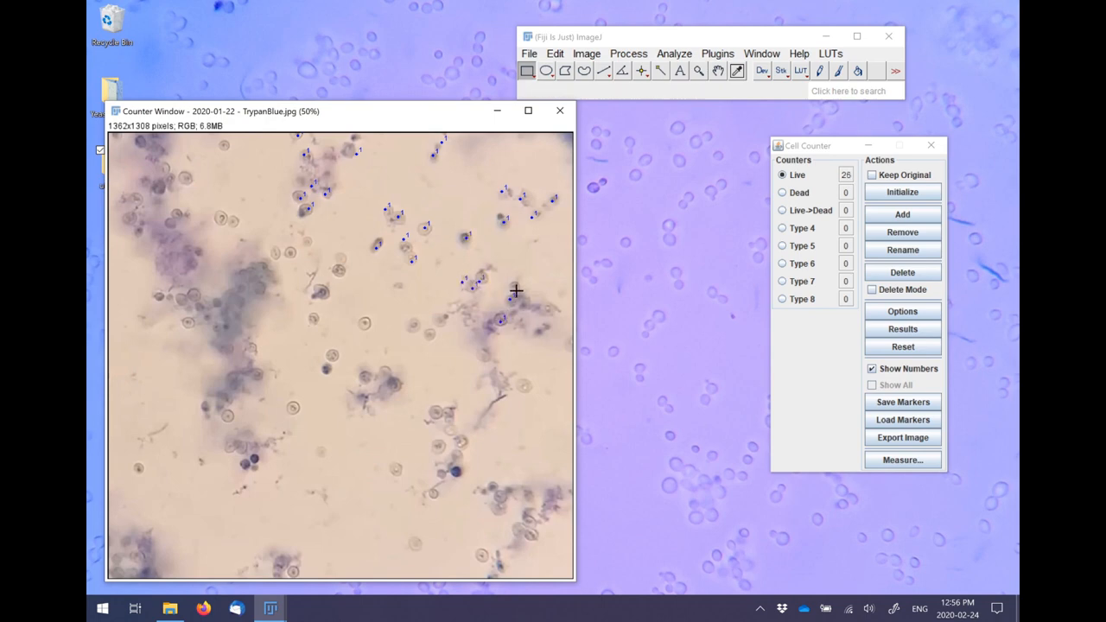
left_click(543, 326)
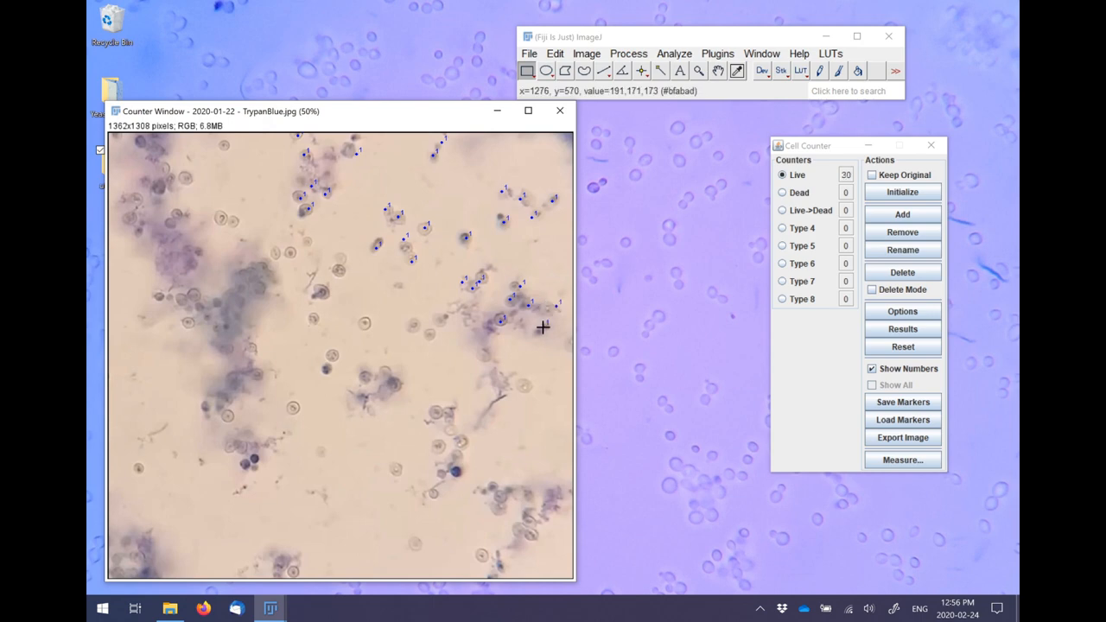
left_click(526, 390)
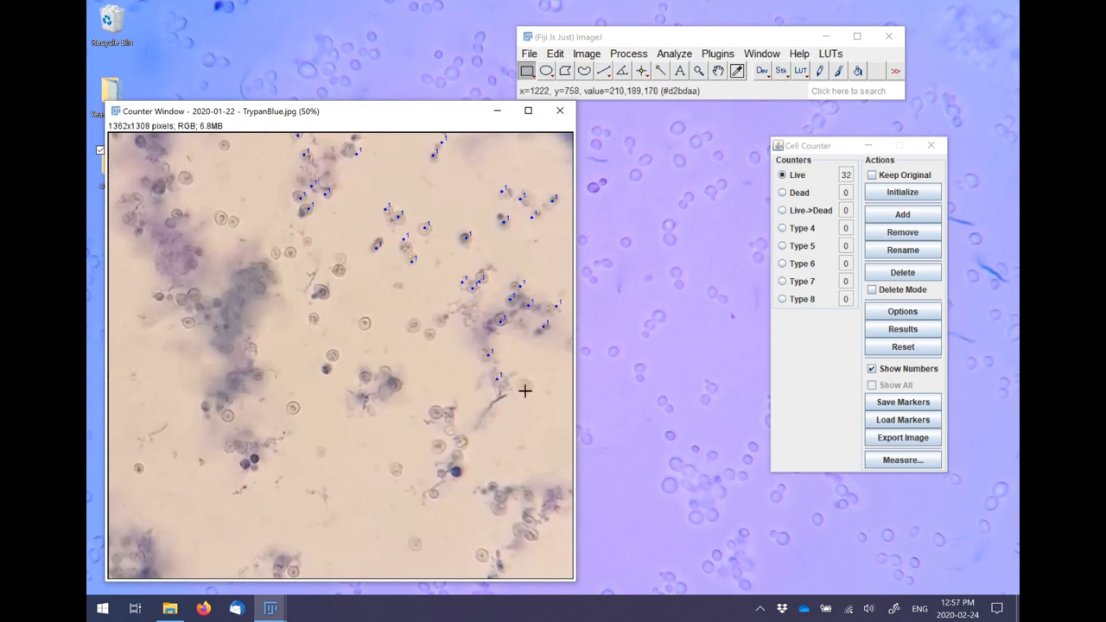
left_click(447, 415)
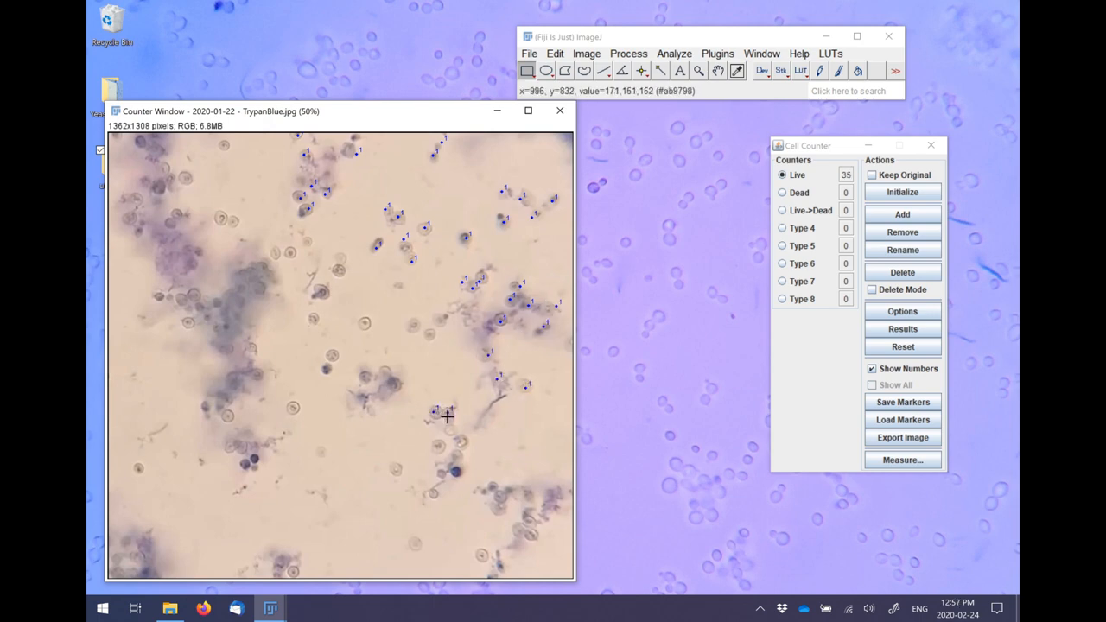
left_click(439, 450)
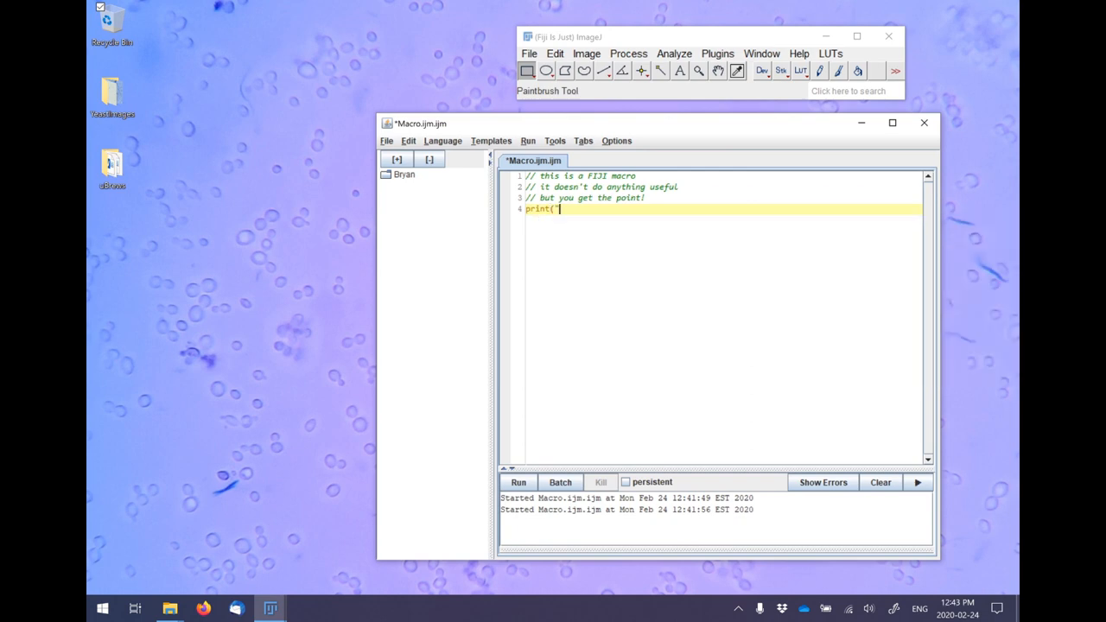
Enter the comment text 'this is a useless' in the macro editor.
type("this is a useless macro\")")
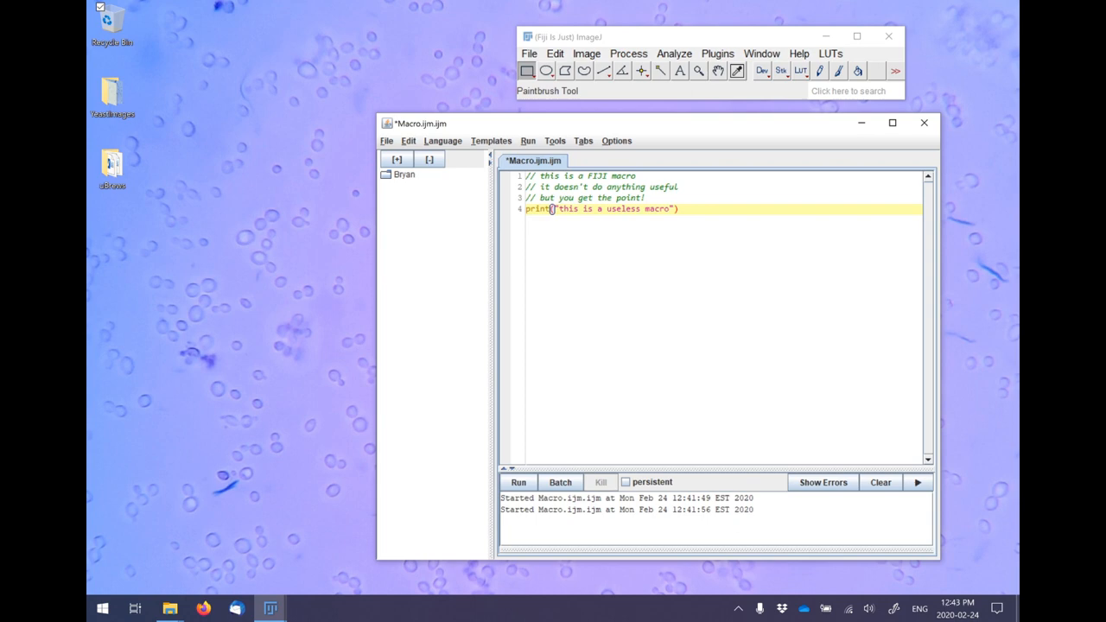
left_click(518, 482)
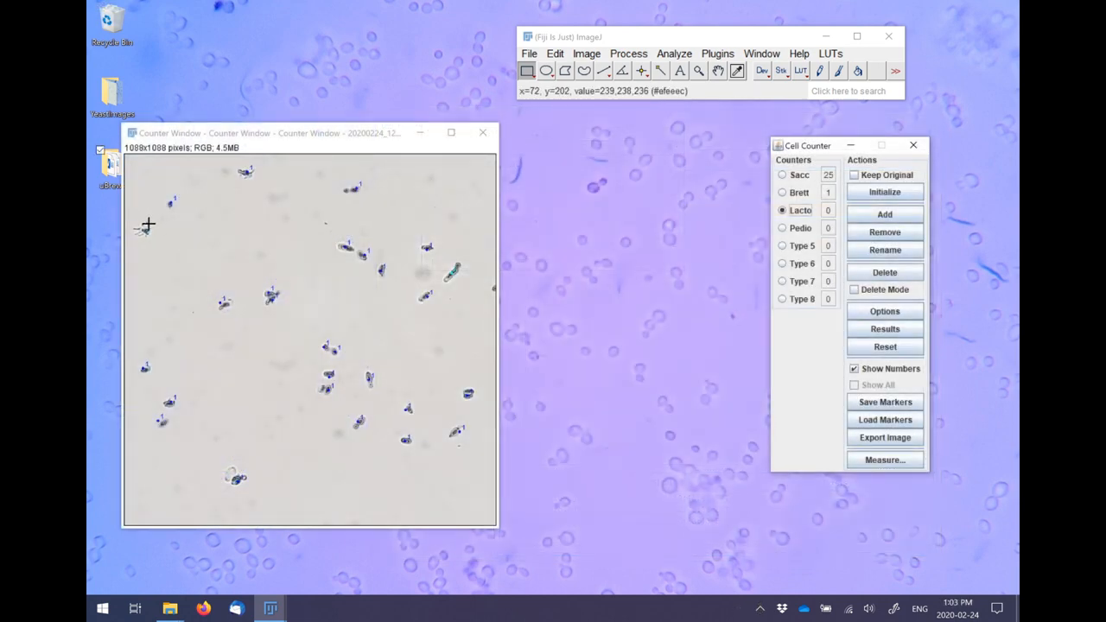
Mark three Lecto cells on the yeast image and show the Results table of counter totals.
left_click(142, 223)
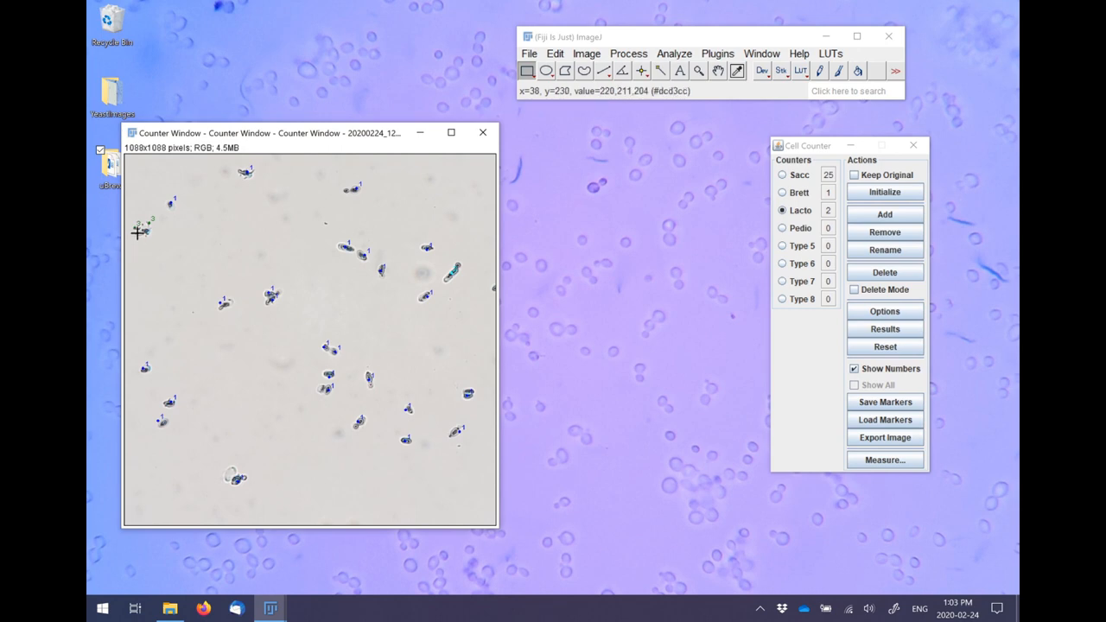
left_click(142, 228)
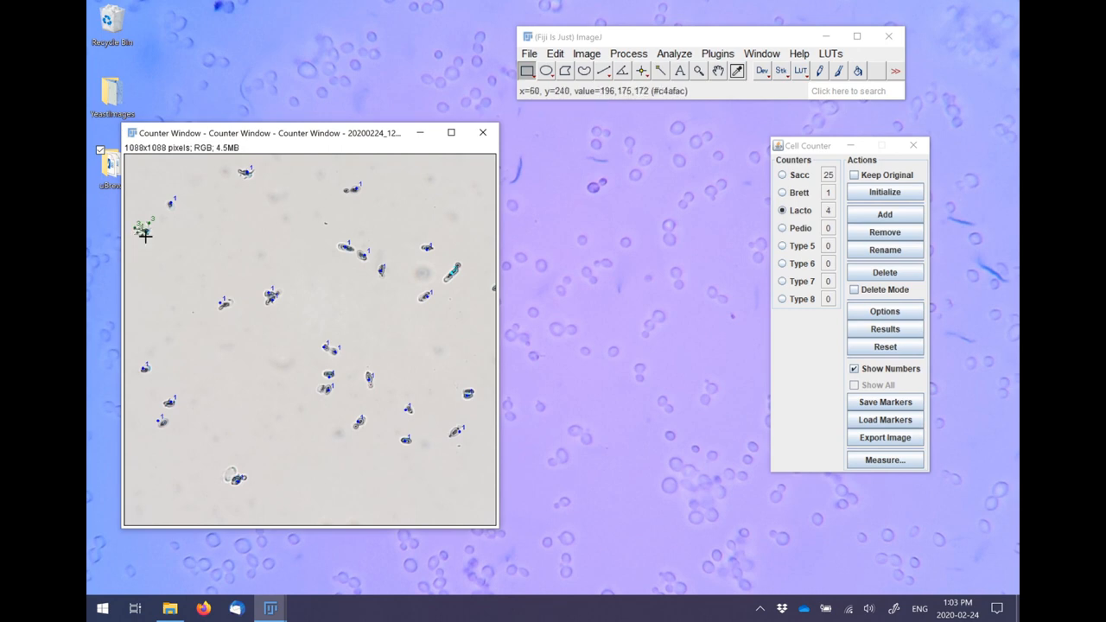
left_click(145, 231)
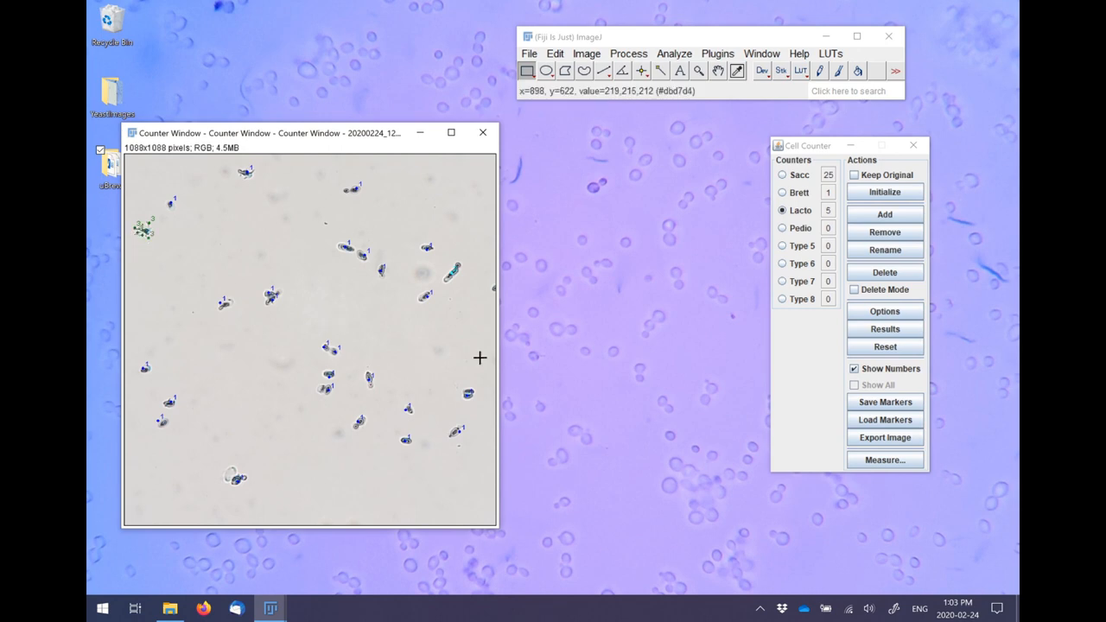
left_click(884, 328)
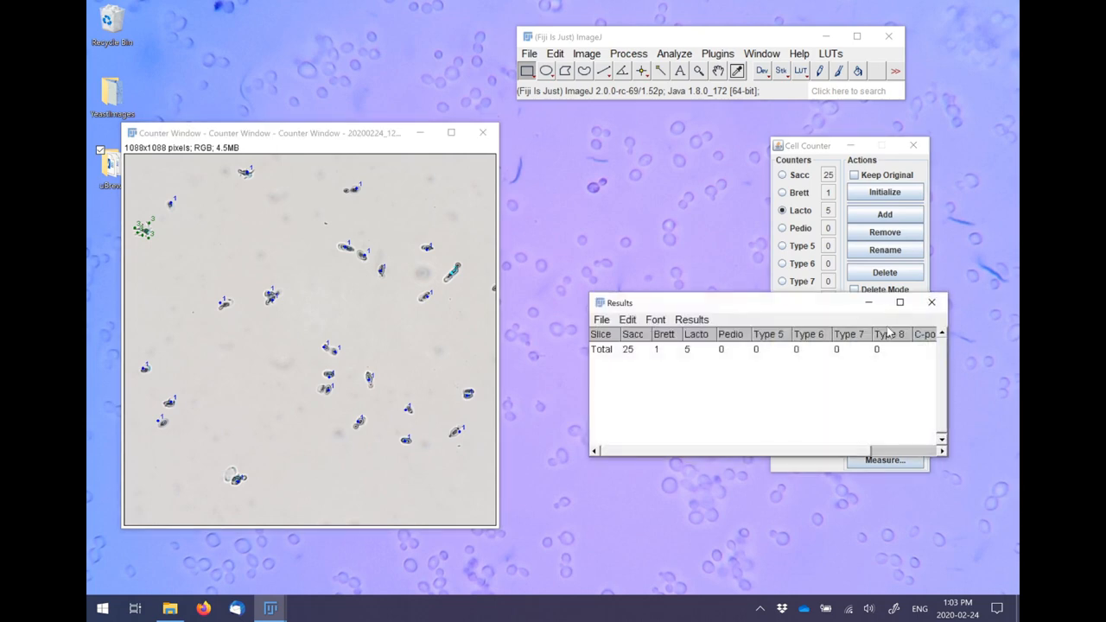
key("alt+tab")
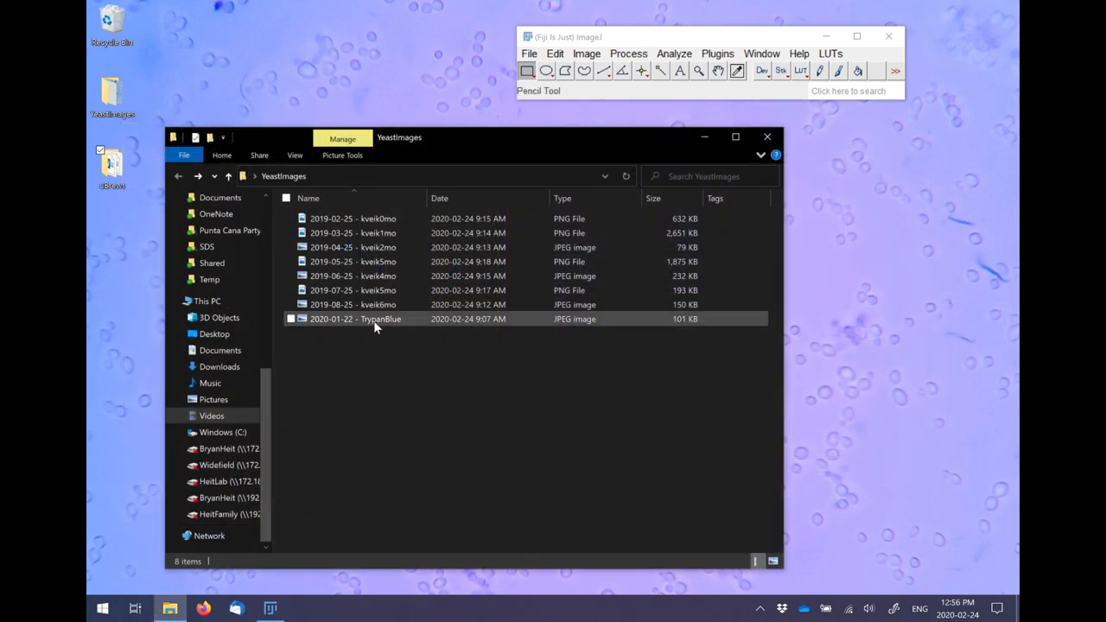
Load the TrypanBlue JPEG into Fiji and initialize Cell Counter on it.
double_click(356, 317)
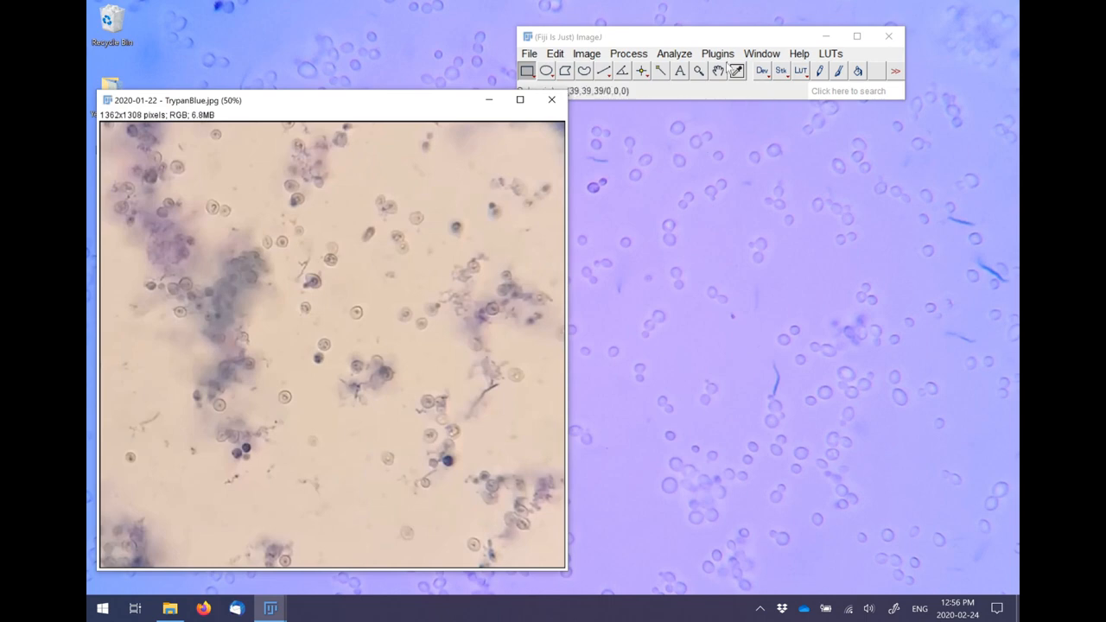
left_click(717, 51)
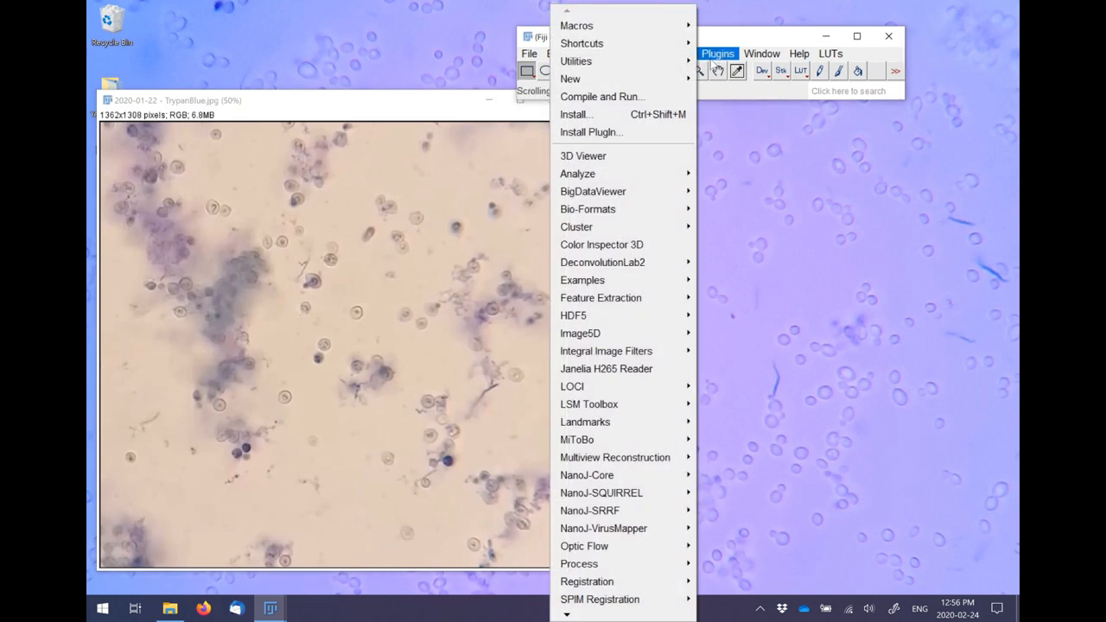
mouse_move(577, 173)
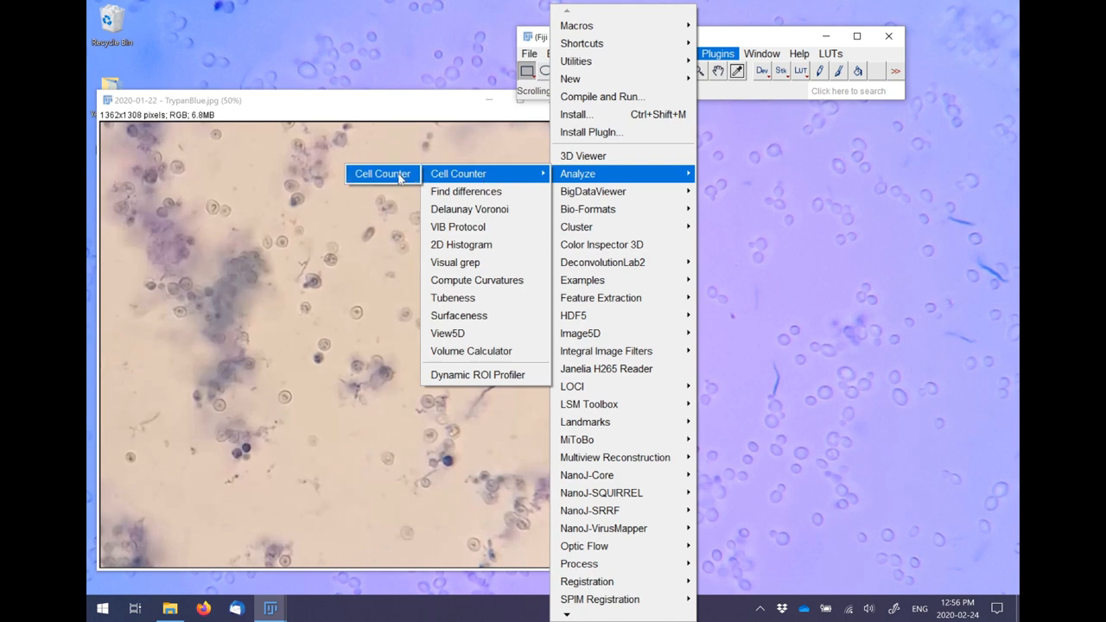
left_click(458, 172)
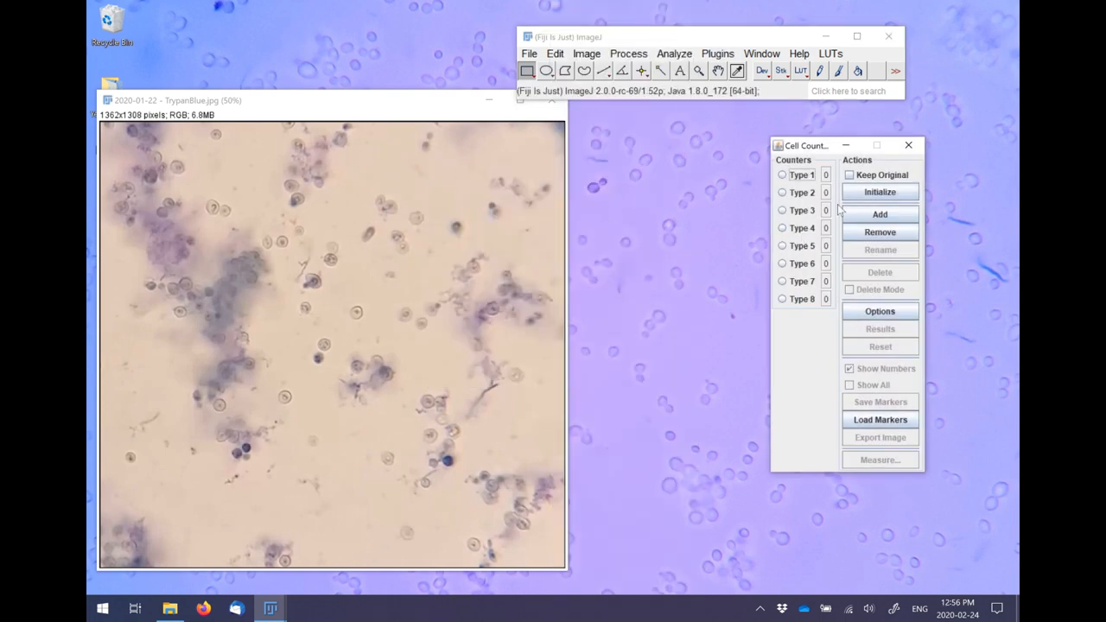
left_click(880, 192)
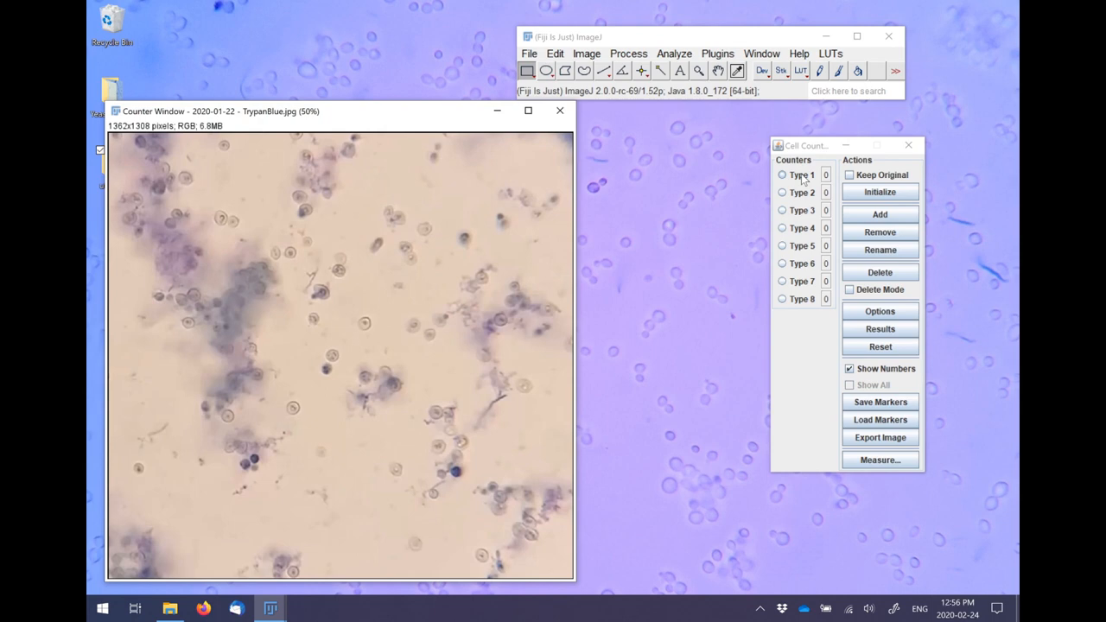
Rename the first two counters to Live and Dead.
left_click(880, 249)
type("Live")
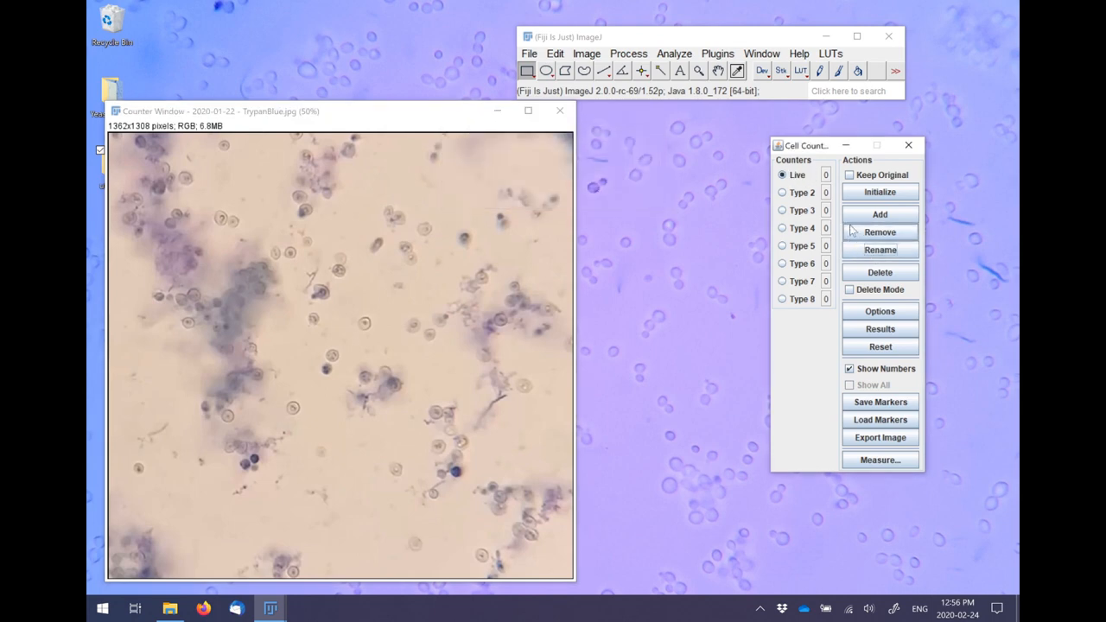
left_click(879, 249)
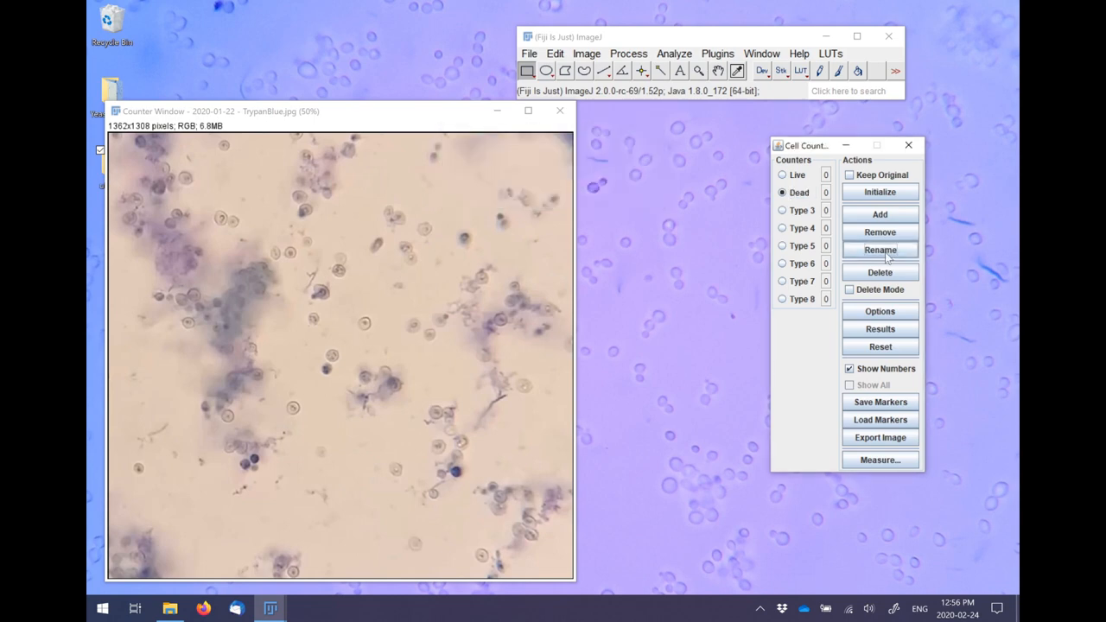
Rename the third counter to Live->Dead.
left_click(880, 249)
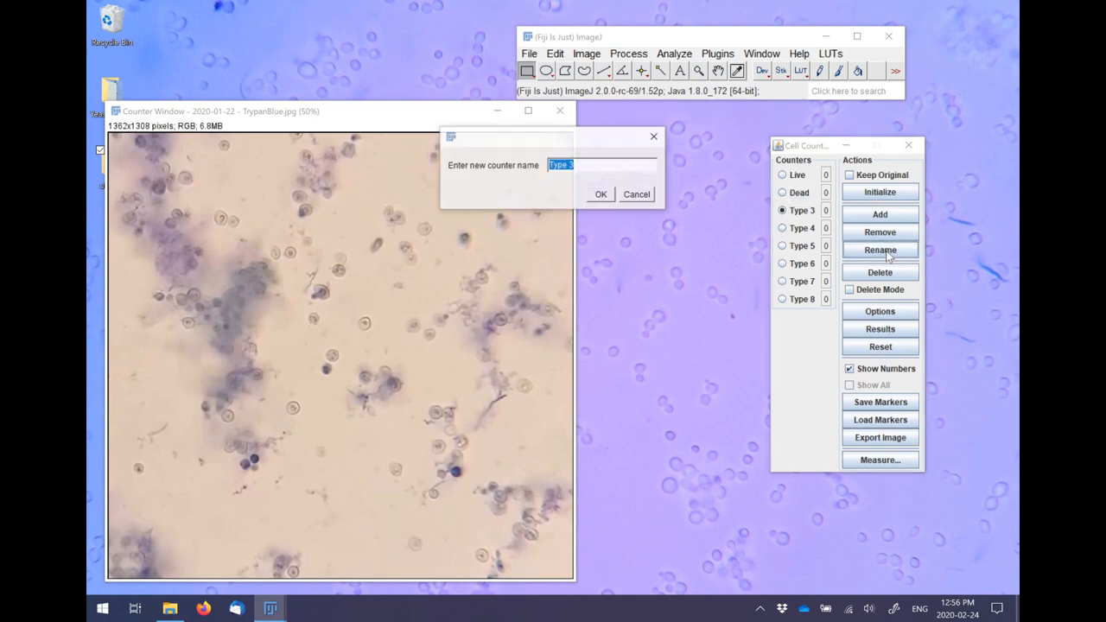
type("Live->D")
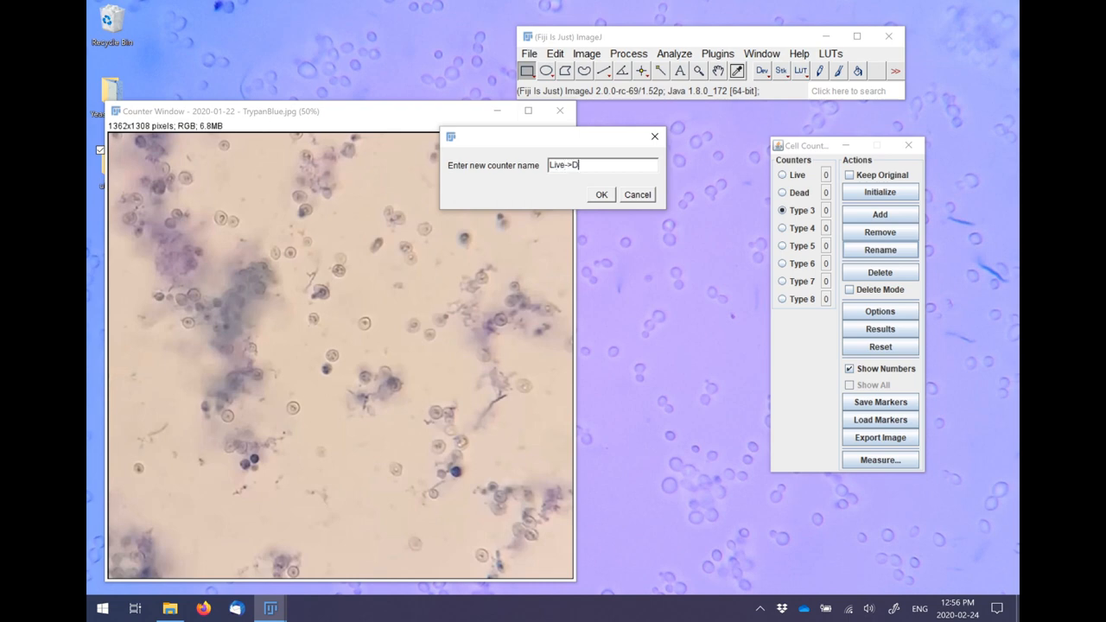
type("ead")
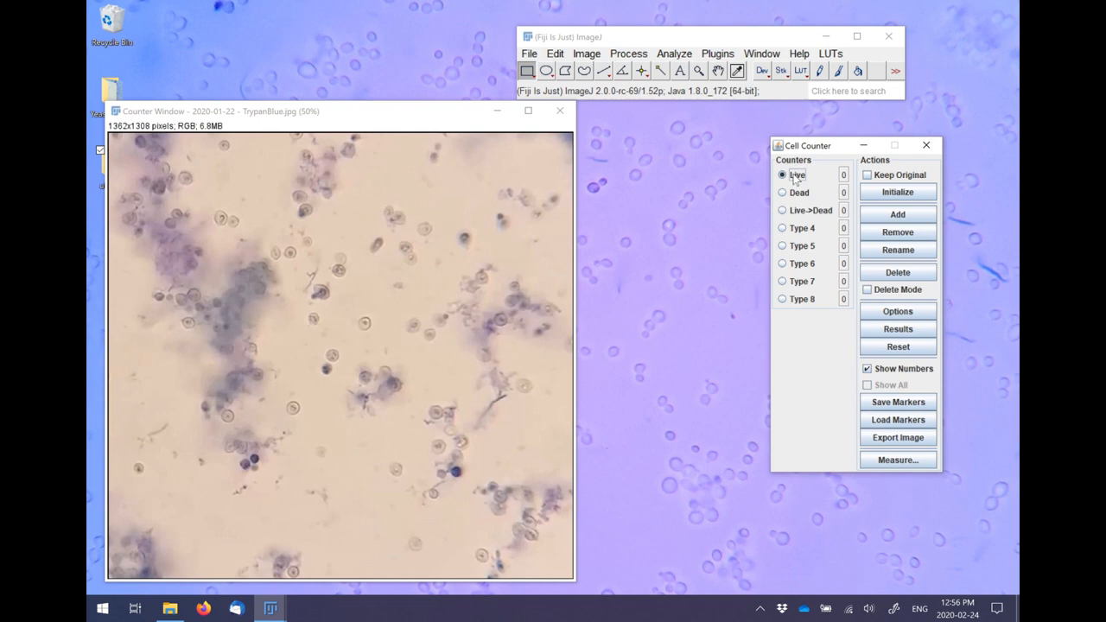
mouse_move(425, 228)
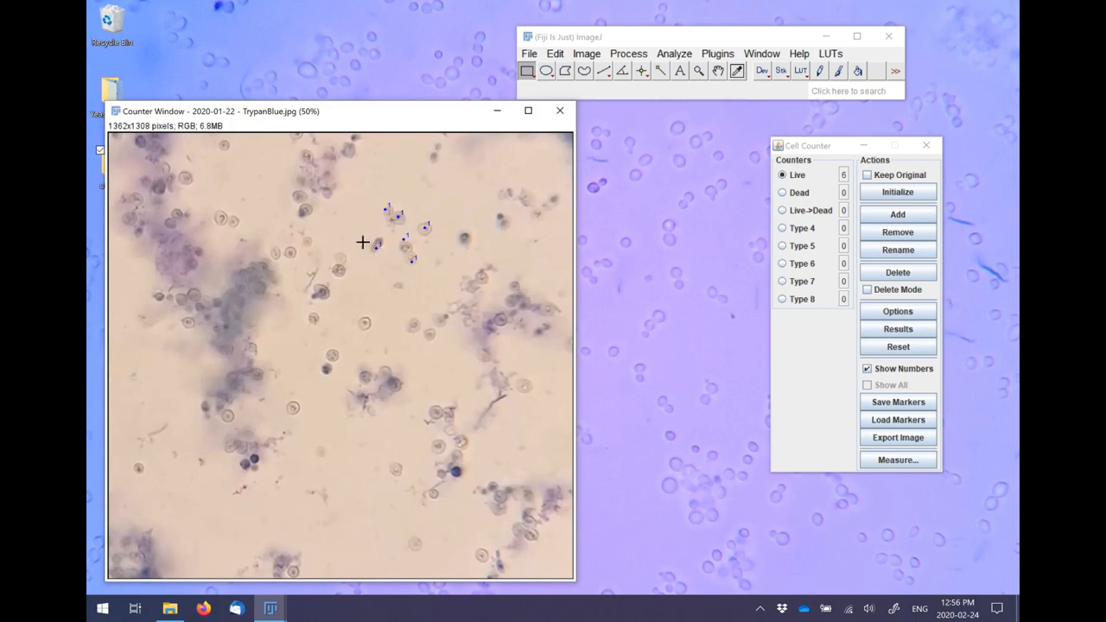
Mark a live yeast cell with the Live counter.
left_click(319, 192)
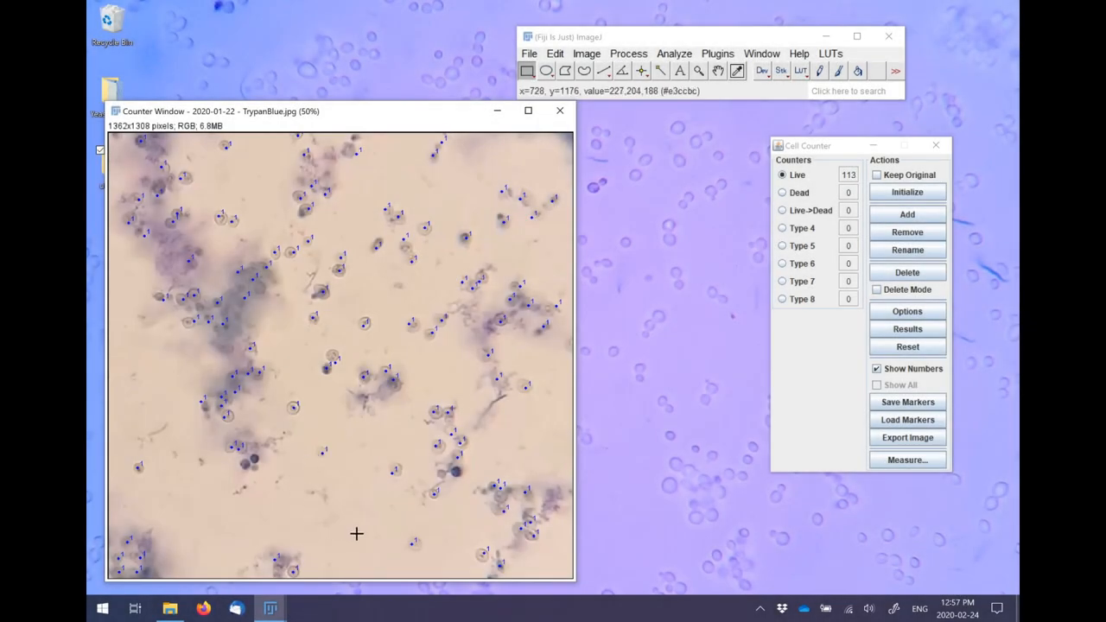
mouse_move(370, 528)
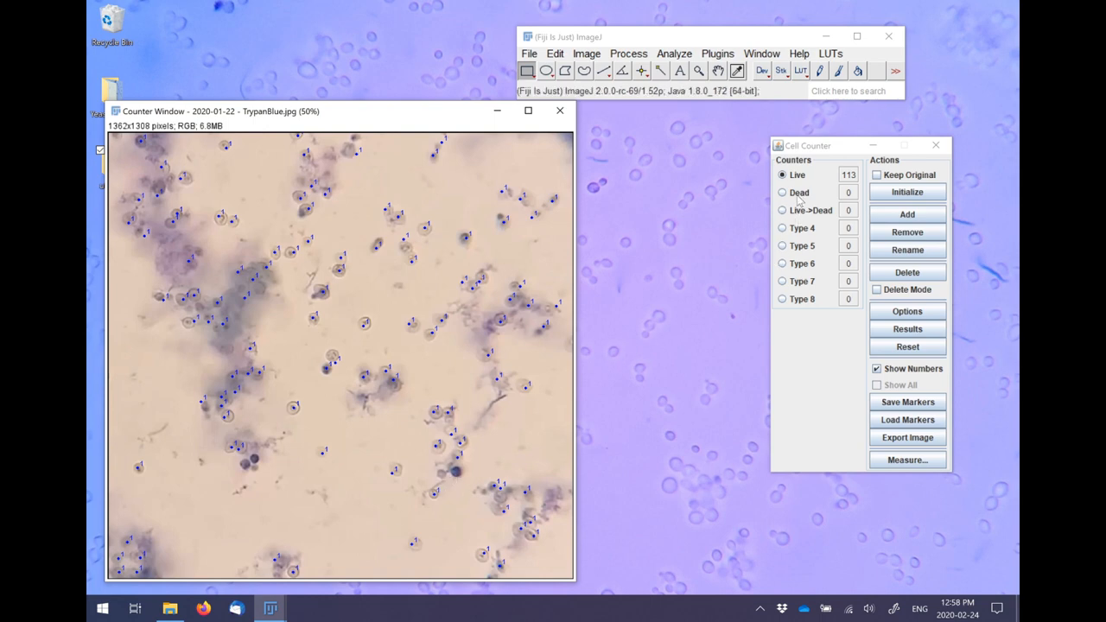
Mark two blue-stained cells as Dead, then switch to the Live->Dead counter.
left_click(782, 192)
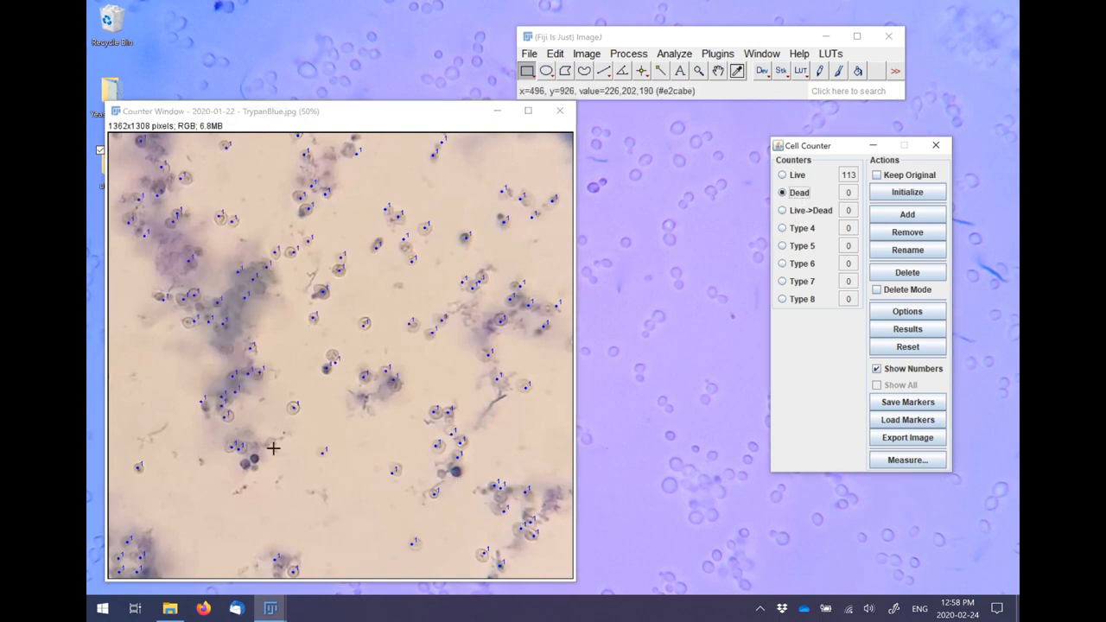
left_click(251, 463)
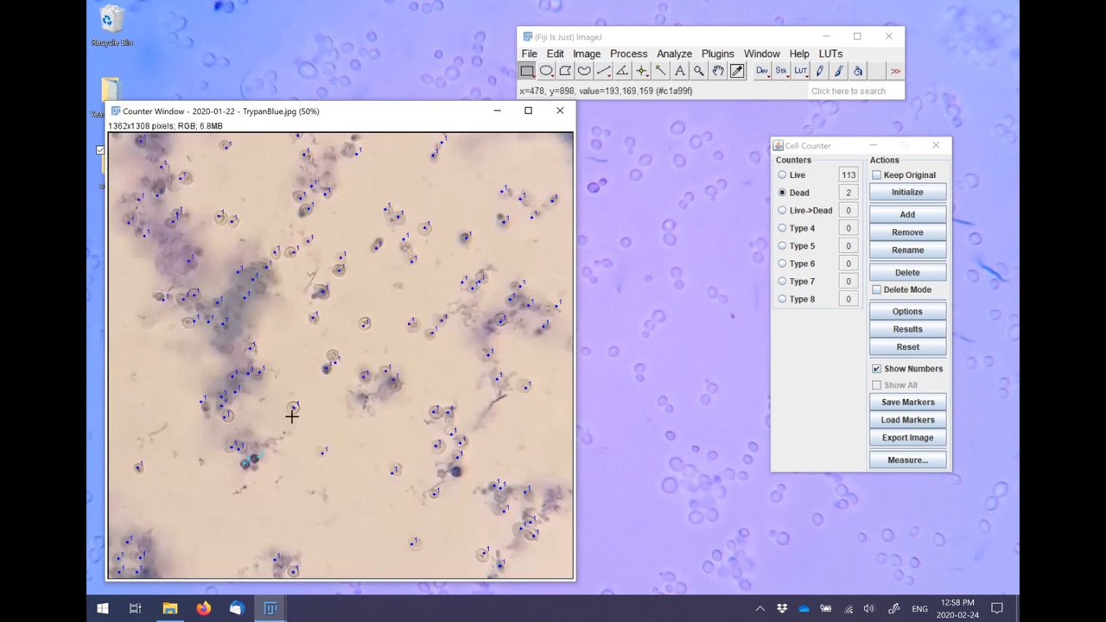
left_click(455, 473)
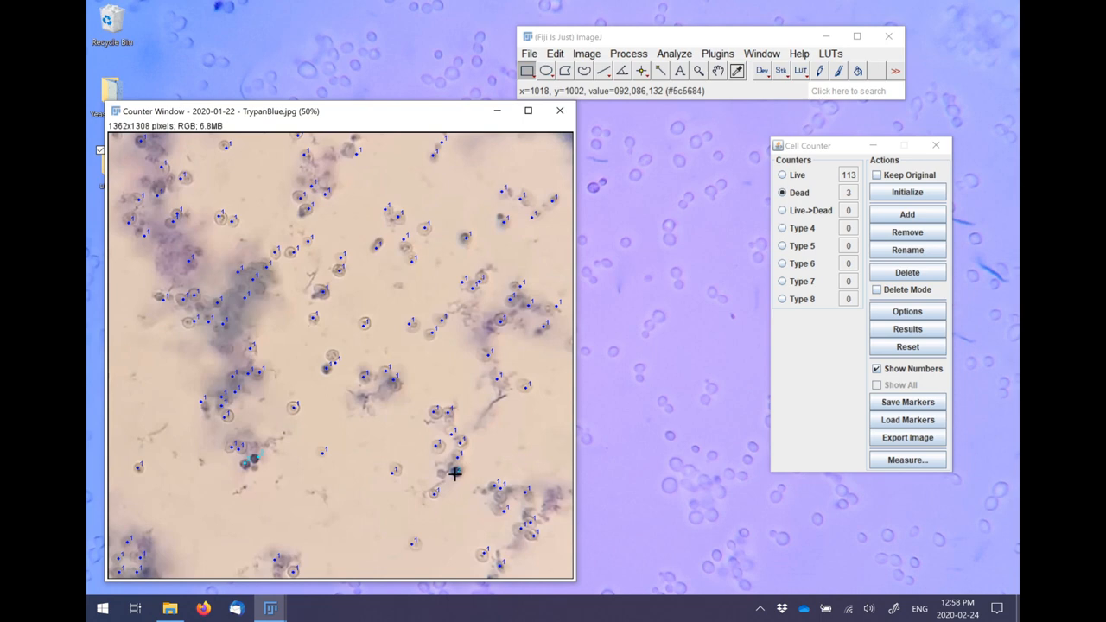
mouse_move(566, 362)
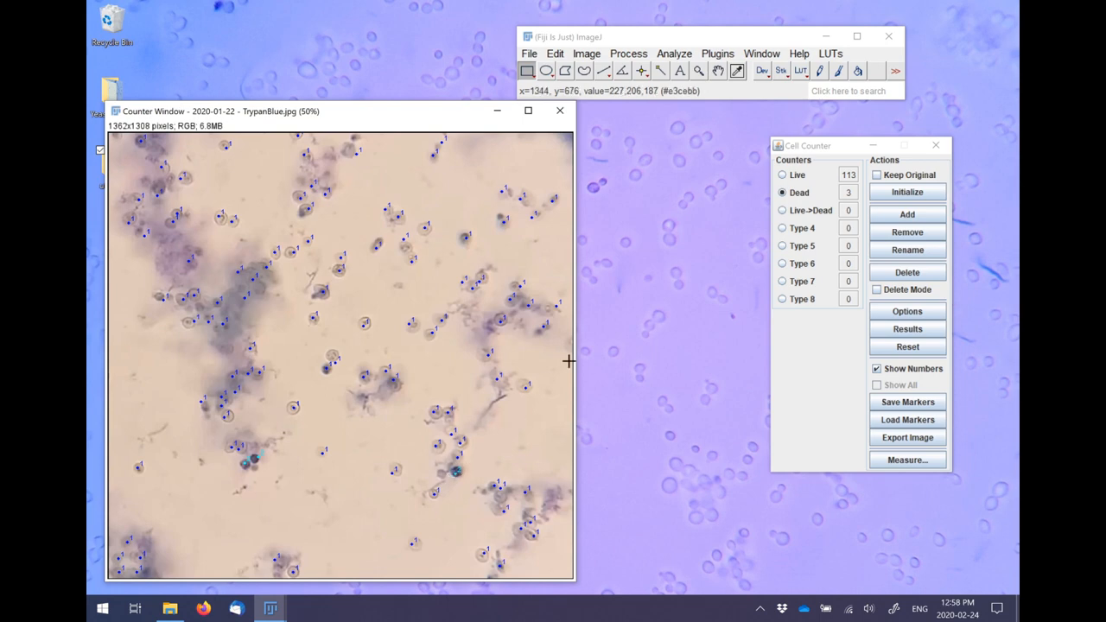
left_click(783, 211)
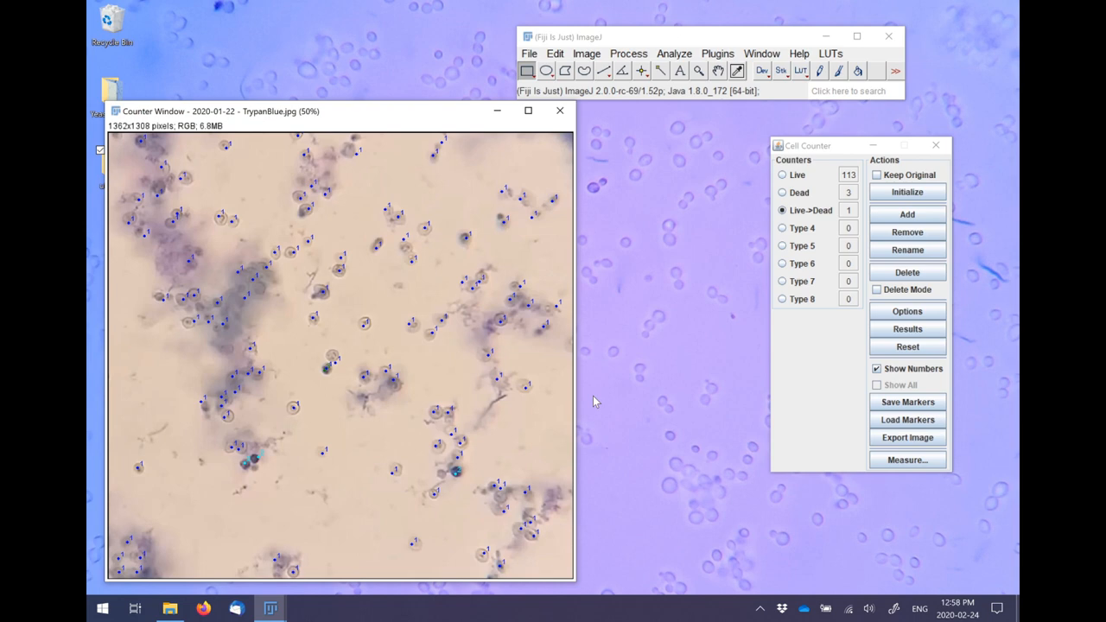
mouse_move(822, 373)
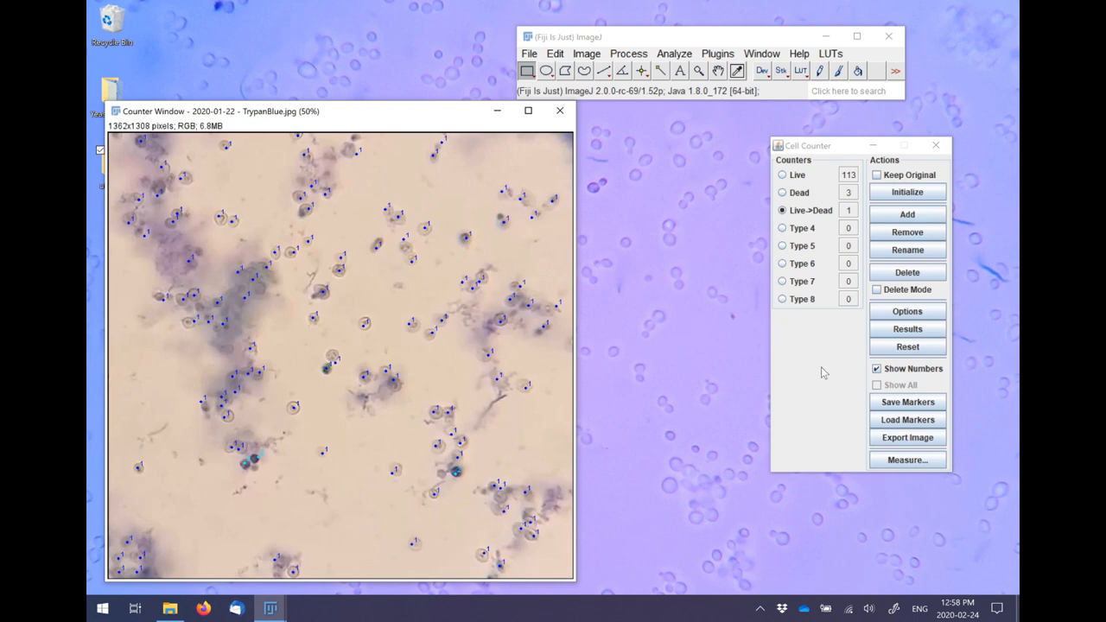
mouse_move(907, 328)
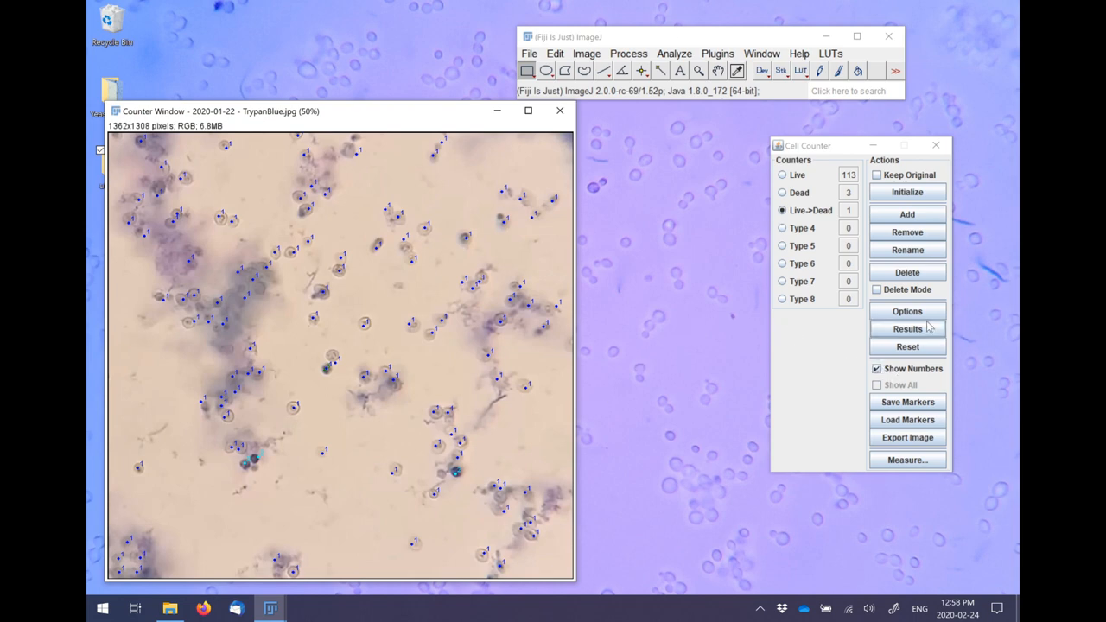
Show the Results table (Live 113, Dead 3, Live->Dead 1) and save it via File > Save As.
left_click(907, 328)
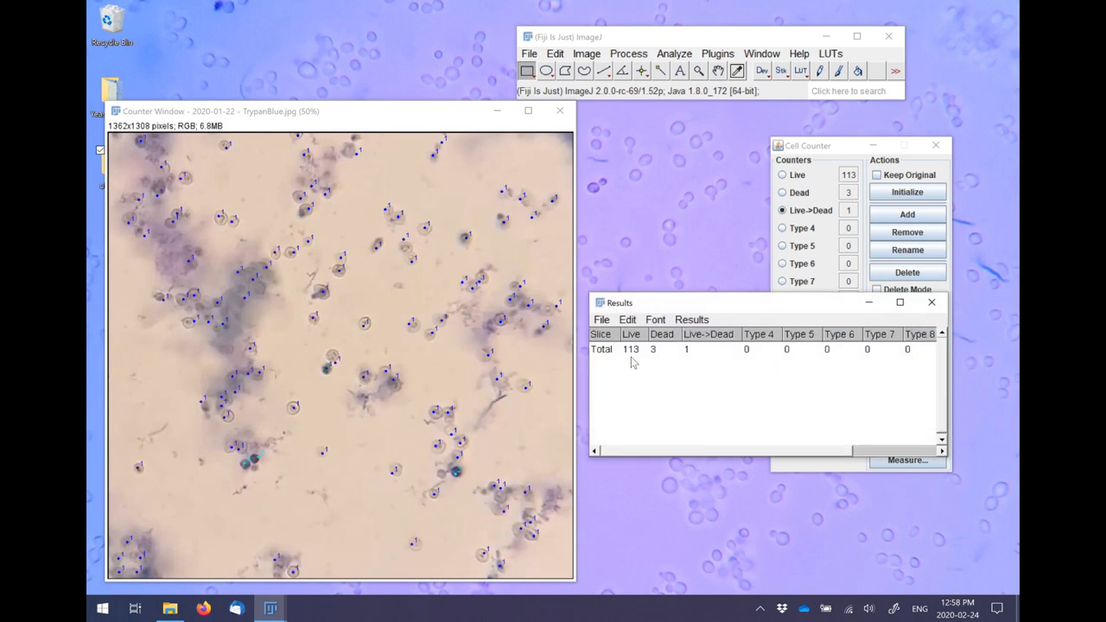
mouse_move(615, 341)
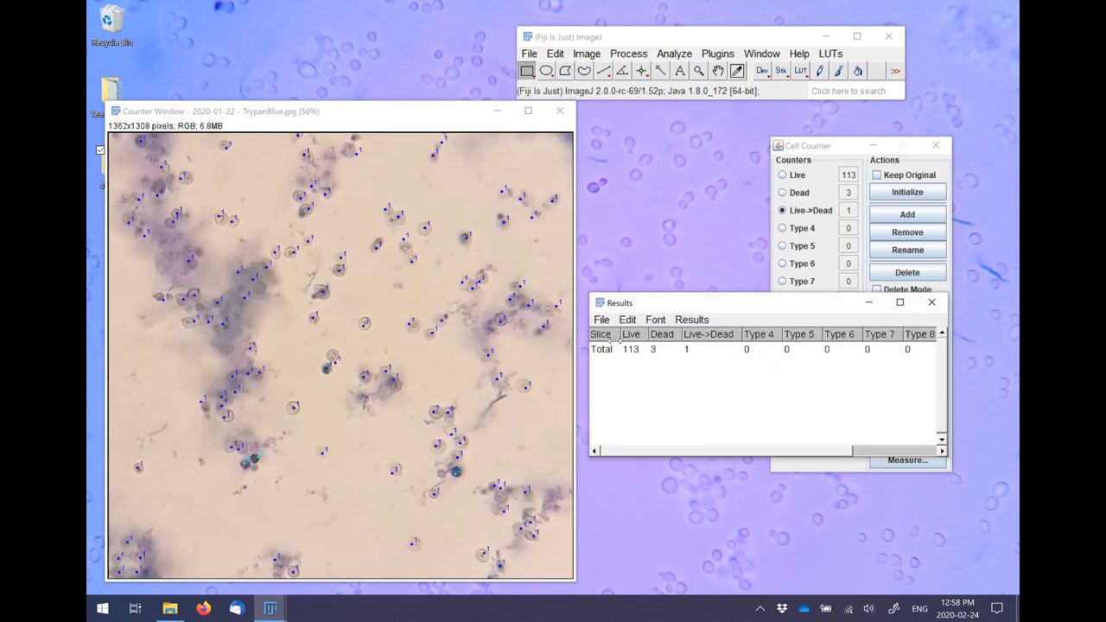
left_click(601, 318)
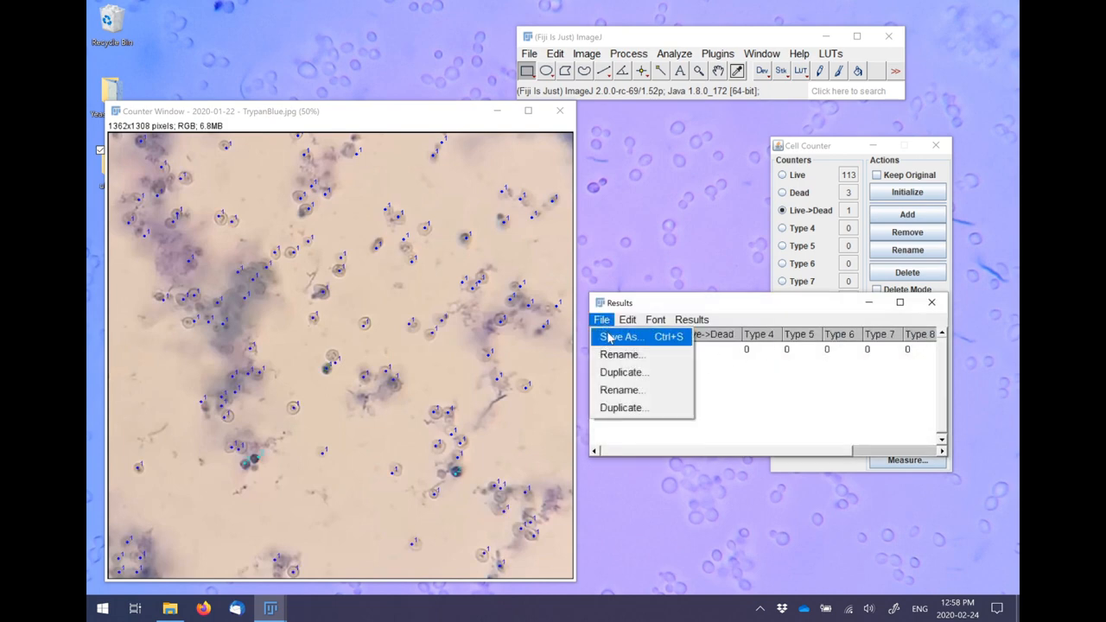
left_click(622, 337)
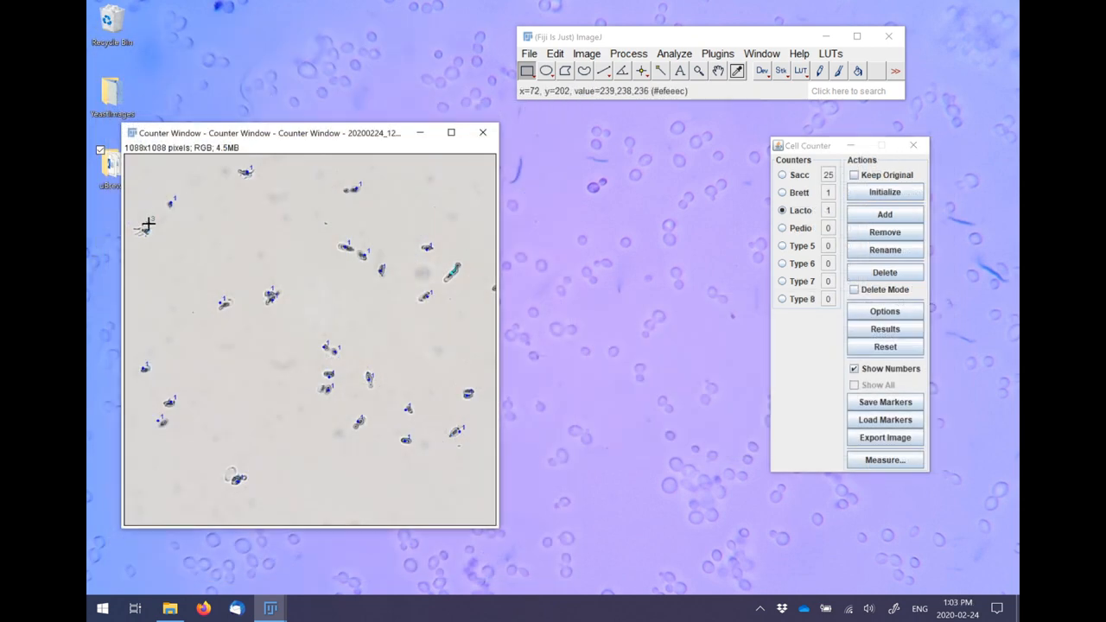
Mark three more Lecto cells and show the Results table of totals.
left_click(140, 228)
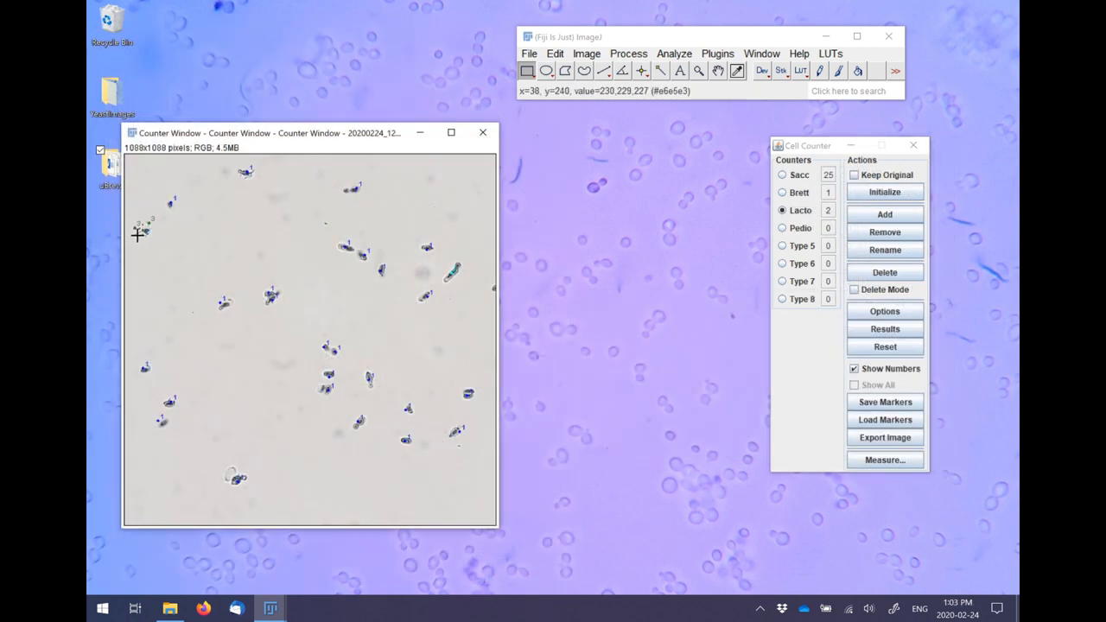
left_click(142, 223)
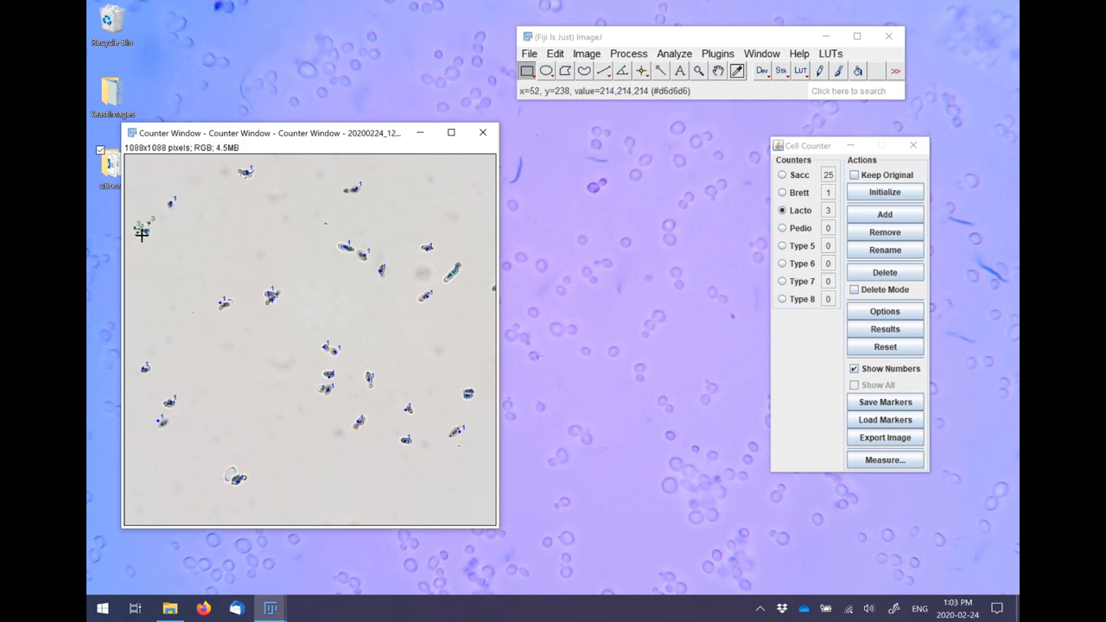
left_click(145, 235)
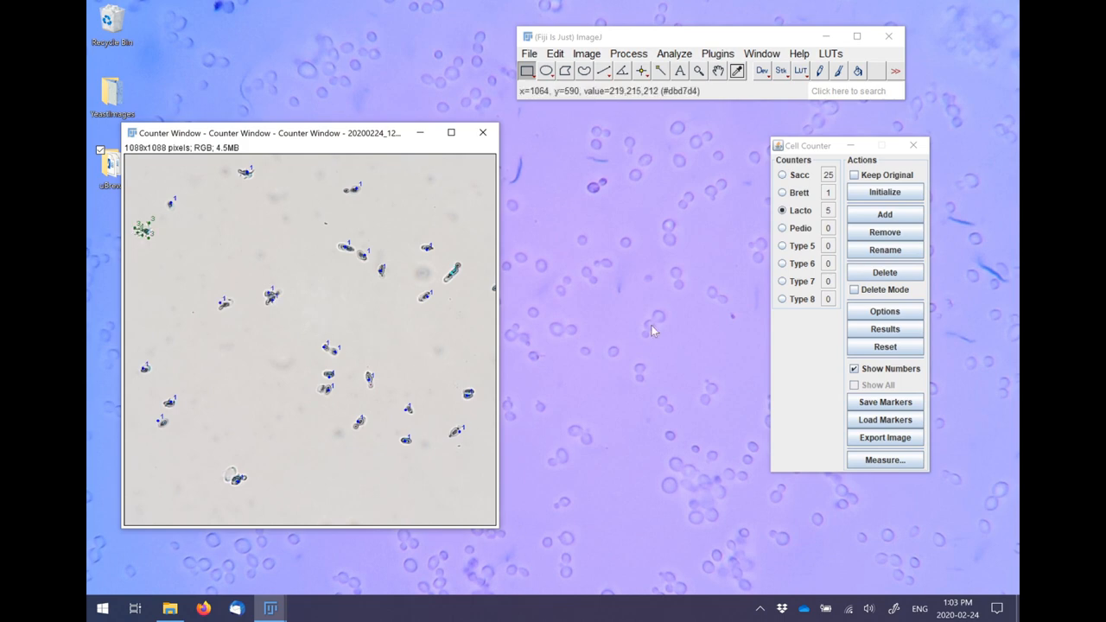
left_click(885, 328)
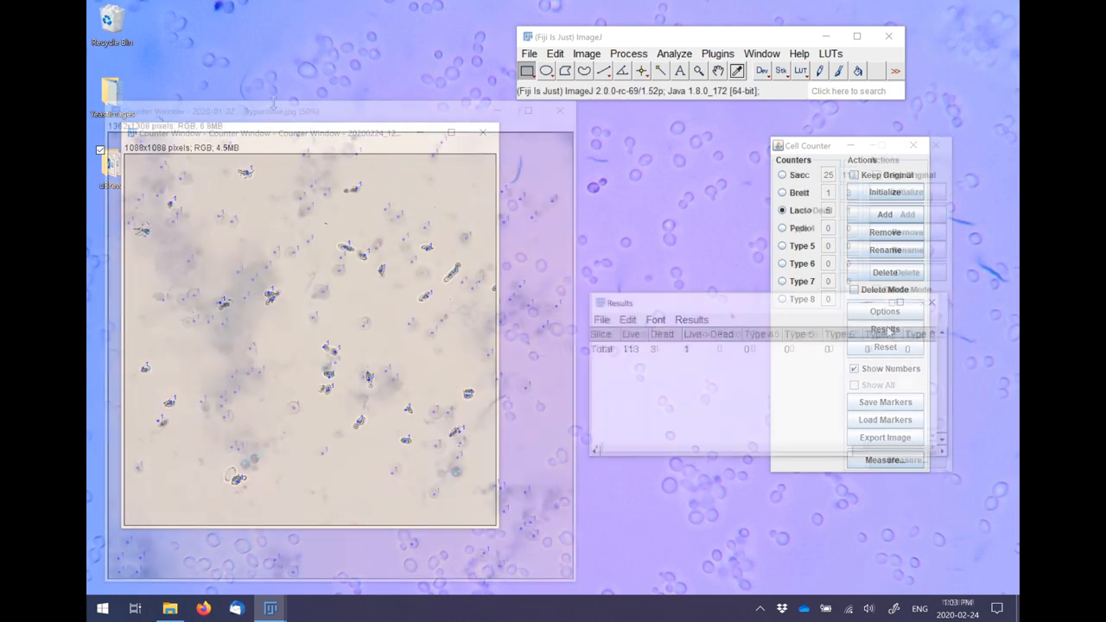